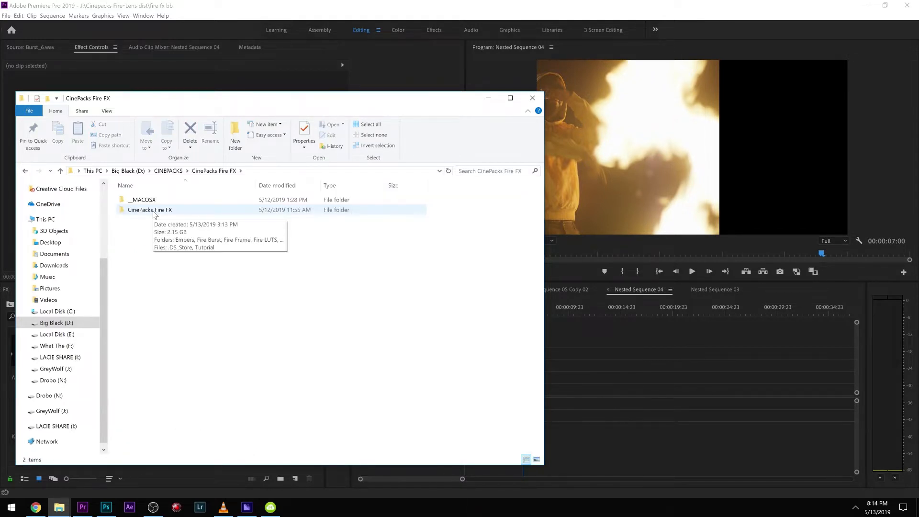
Step: Open the Fire LUTS folder inside the CinePacks Fire FX pack
double_click(149, 210)
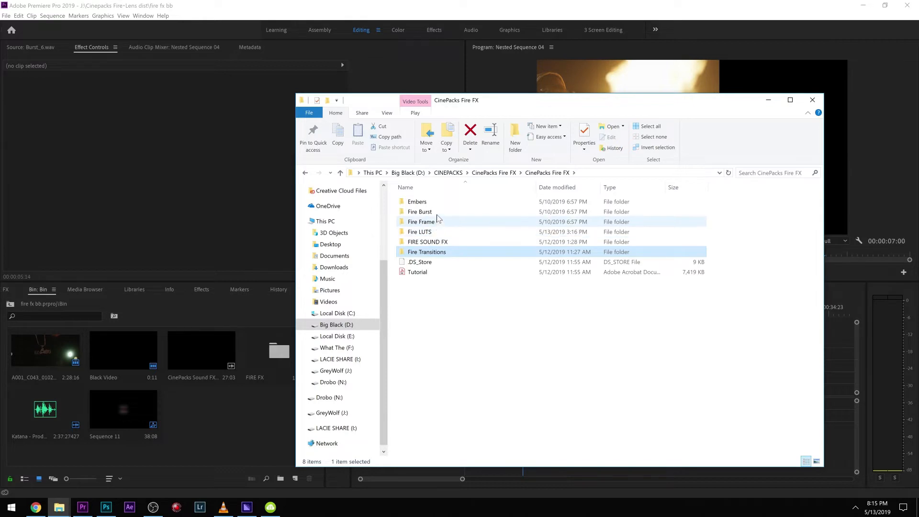
left_click(420, 232)
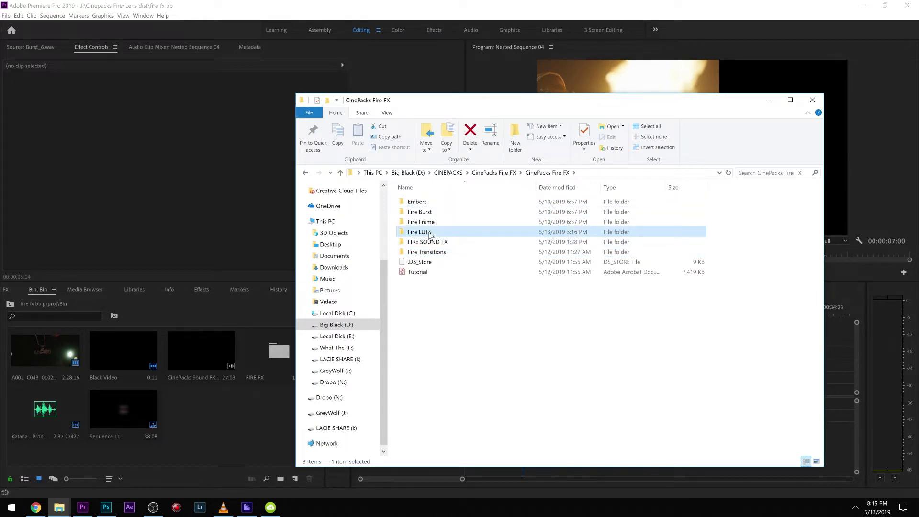
double_click(420, 232)
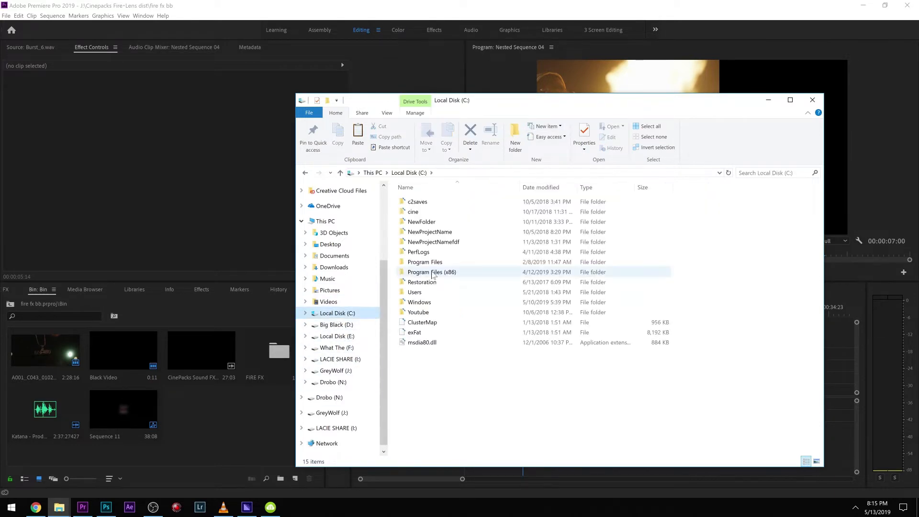
Step: Navigate to Program Files > Adobe > Adobe Premiere Pro CC 2019 > Lumetri > LUTs
double_click(426, 261)
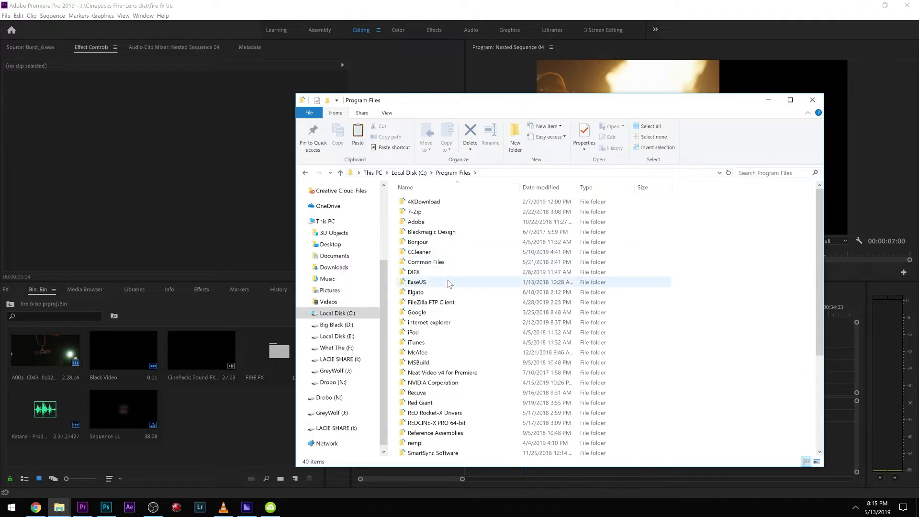
double_click(416, 223)
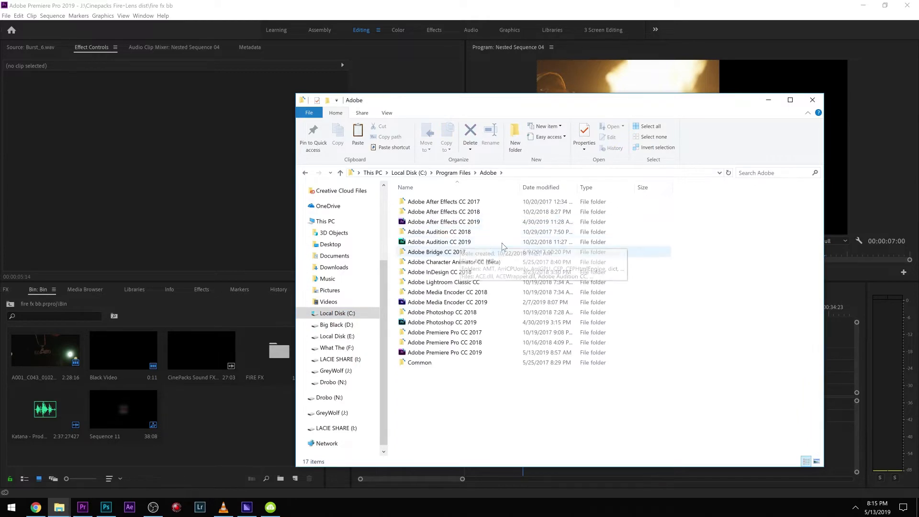
left_click(444, 353)
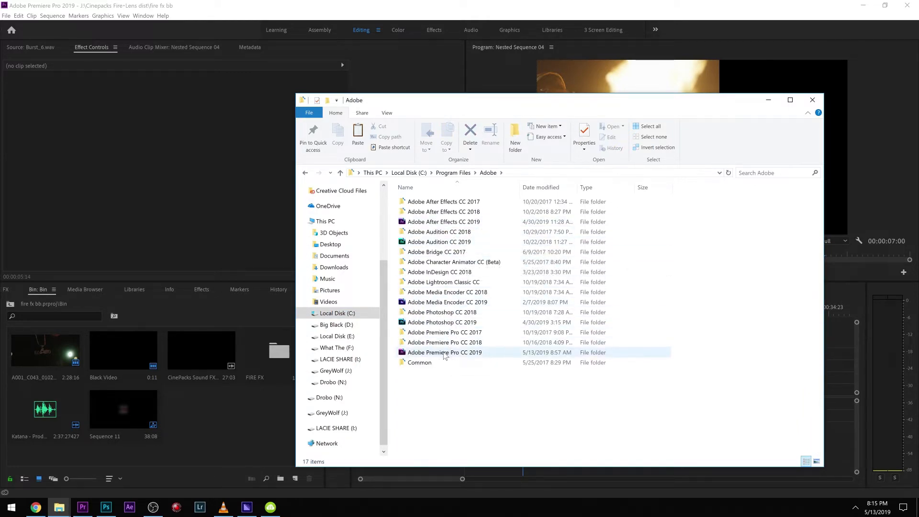
double_click(444, 352)
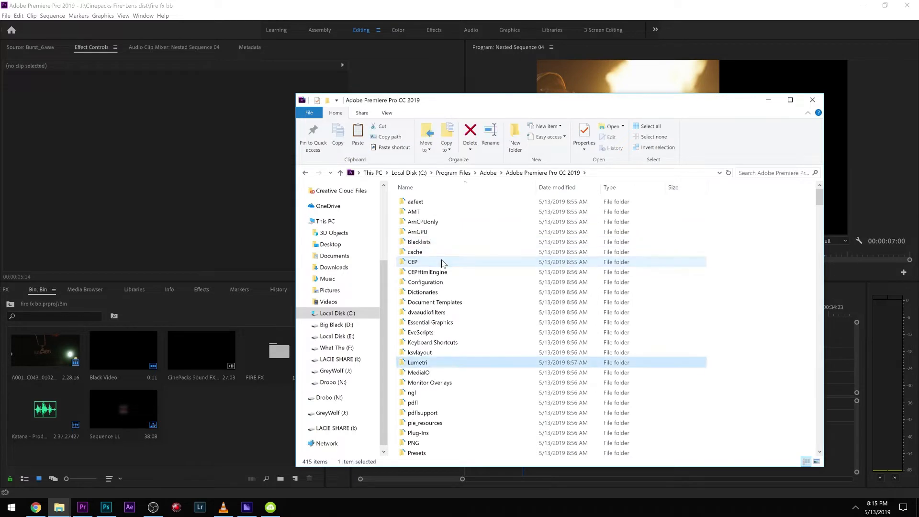
double_click(417, 362)
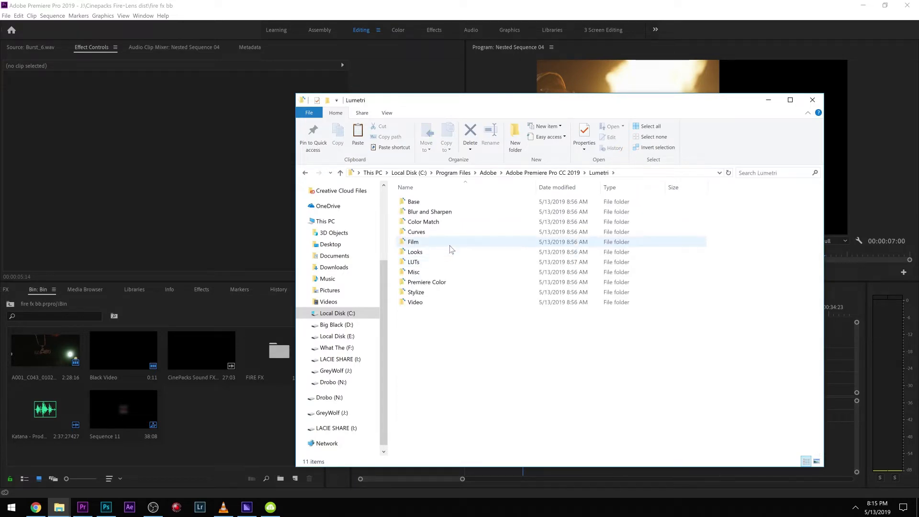
double_click(414, 262)
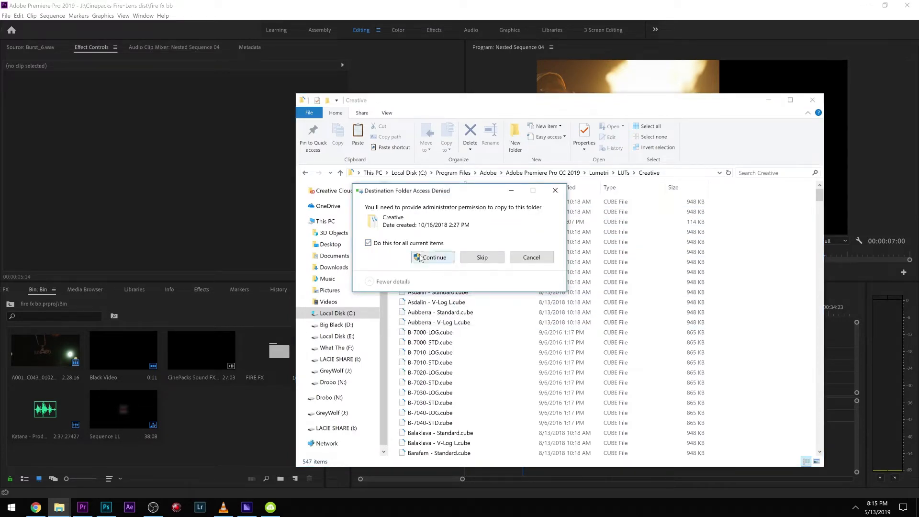
Step: Paste the cinepacks_firefx .cube files with administrator permission and close Explorer
left_click(433, 257)
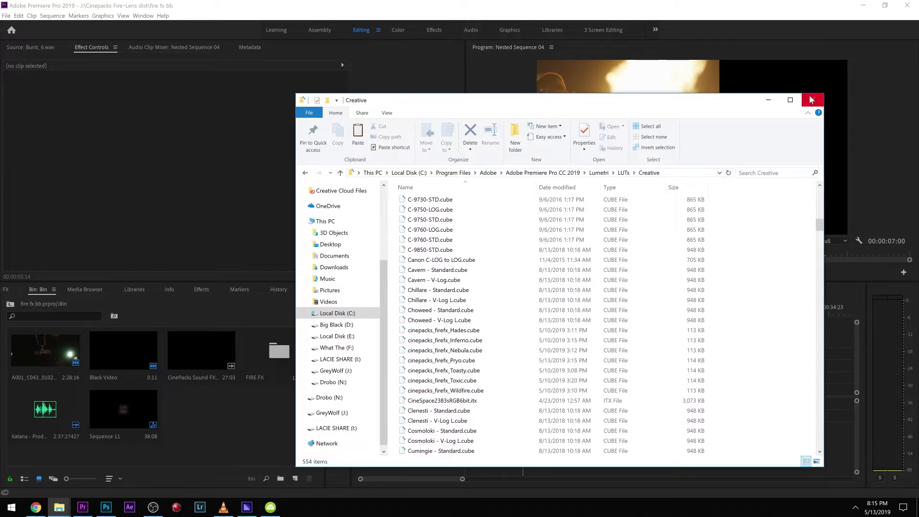
left_click(812, 100)
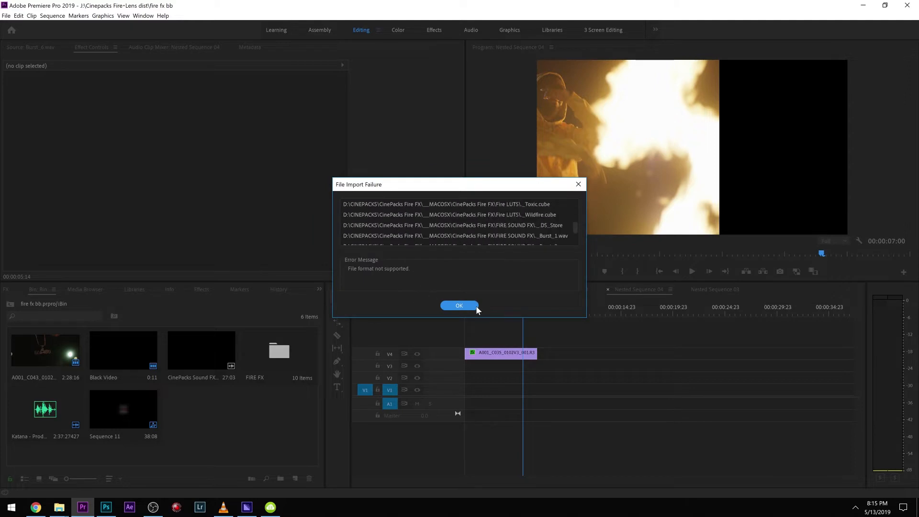
Step: Dismiss the import failure warning and browse the CinePacks Fire FX bin's clip folders
left_click(460, 306)
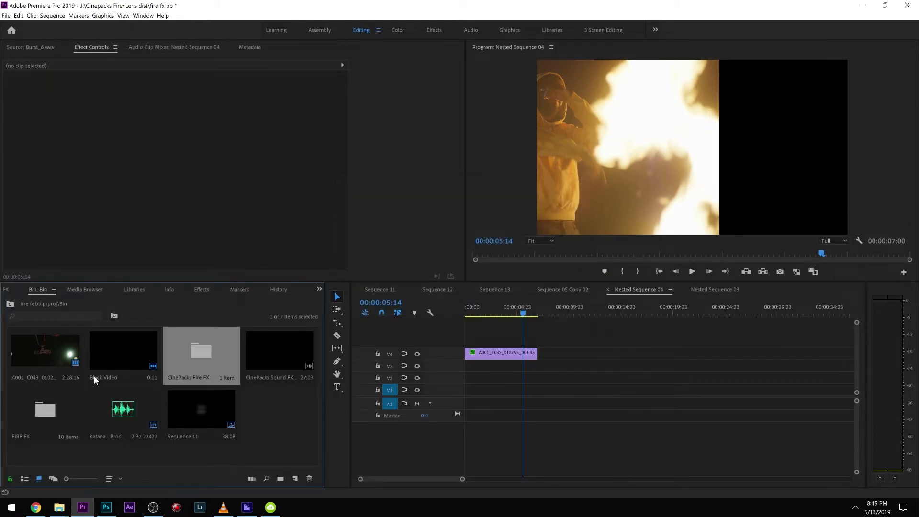
double_click(201, 350)
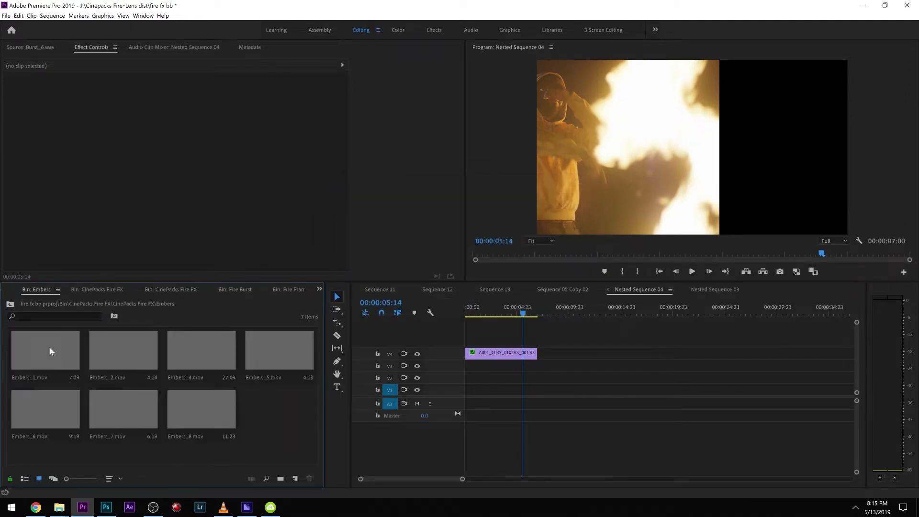
left_click(92, 289)
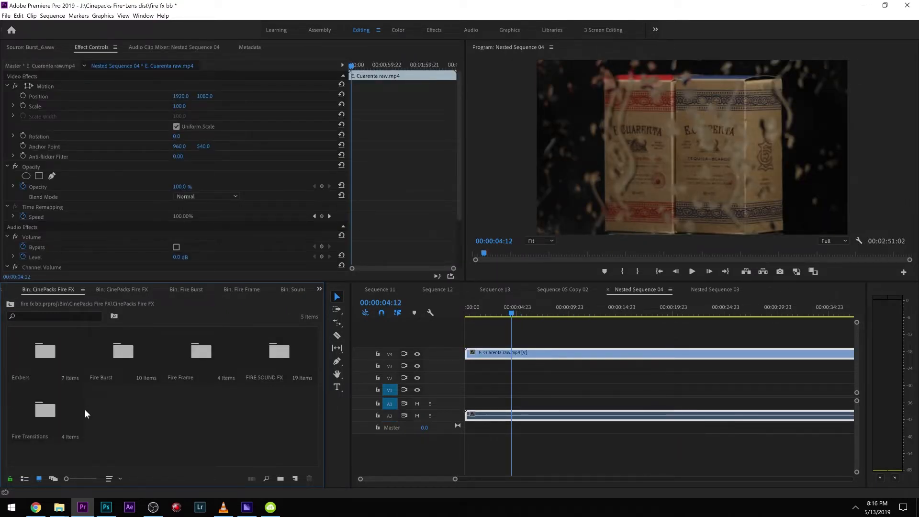
mouse_move(123, 352)
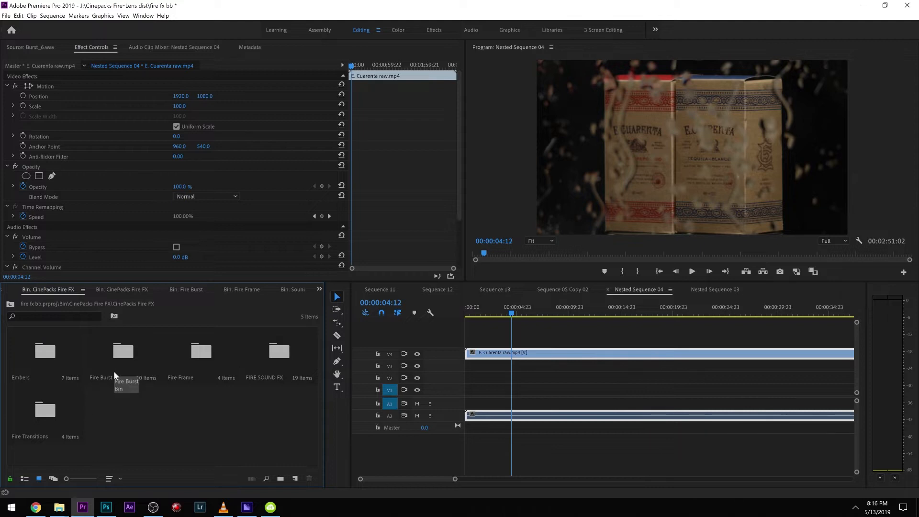
mouse_move(180, 393)
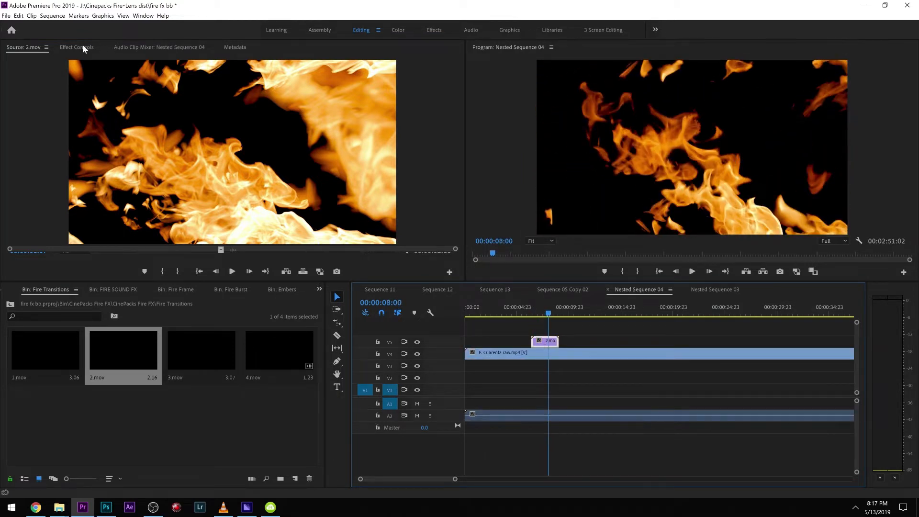
Step: Scale 2.mov to 229% and set its Opacity blend mode to Screen
left_click(77, 47)
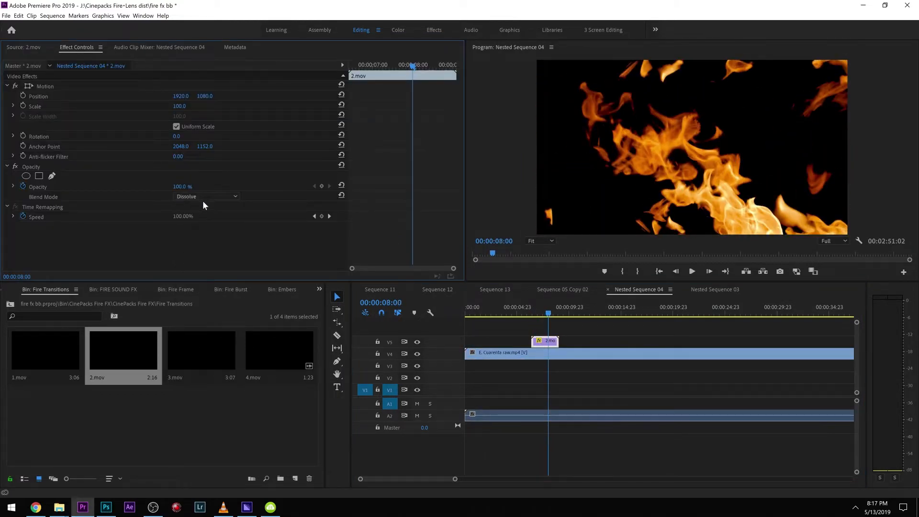
left_click(206, 196)
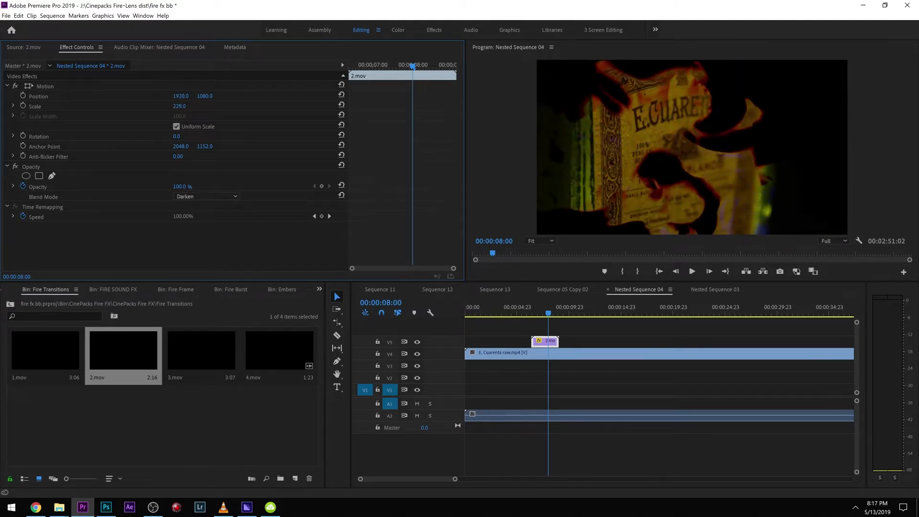
left_click(205, 196)
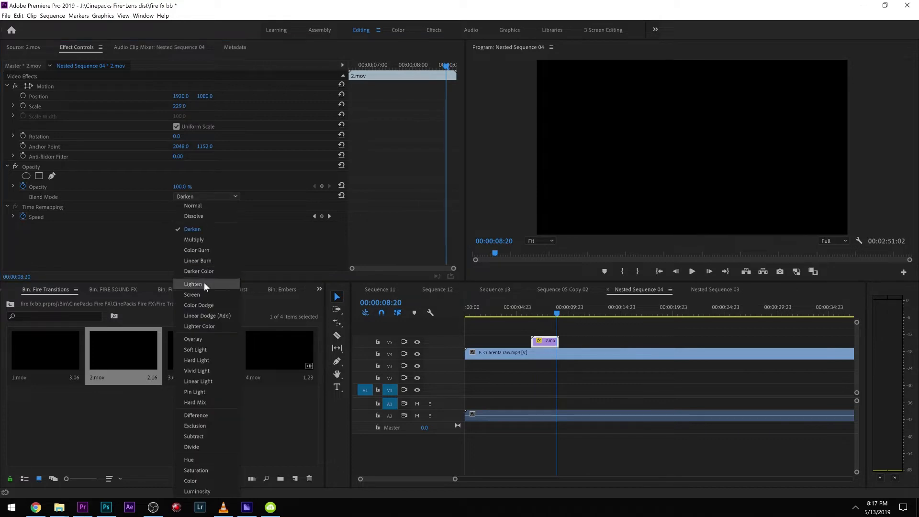
left_click(193, 284)
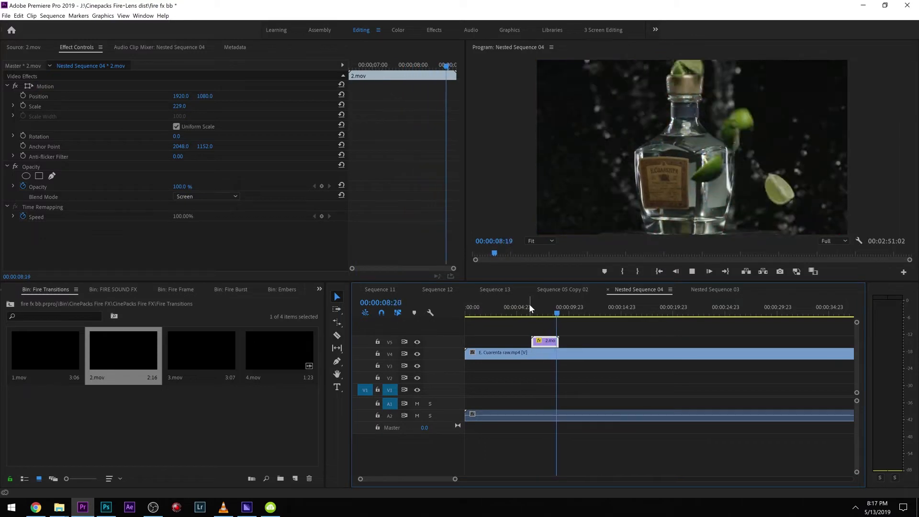
Step: Scrub the sequence and load the 4.mov fire clip for preview
left_click(206, 197)
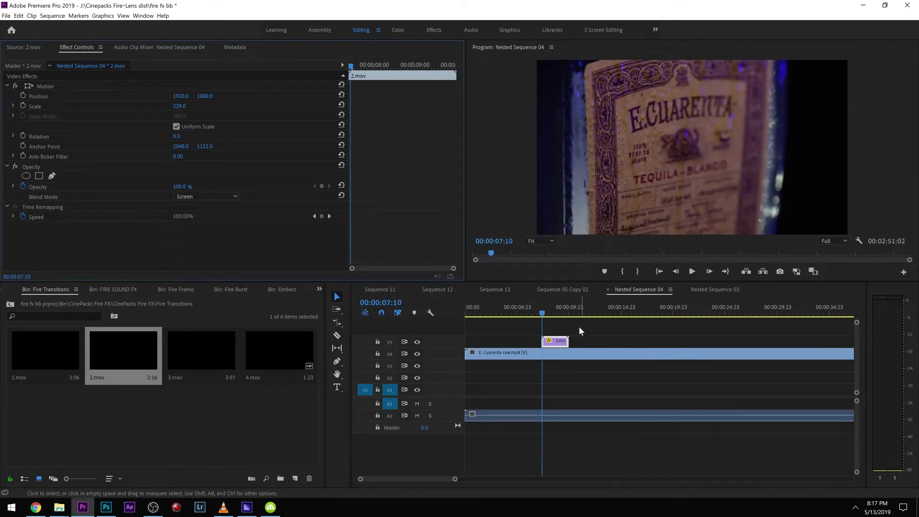
left_click(692, 272)
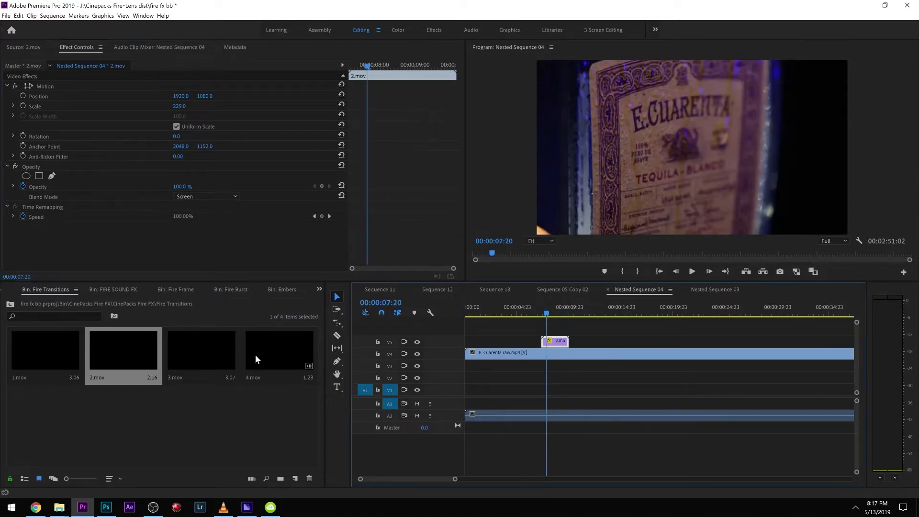
double_click(201, 350)
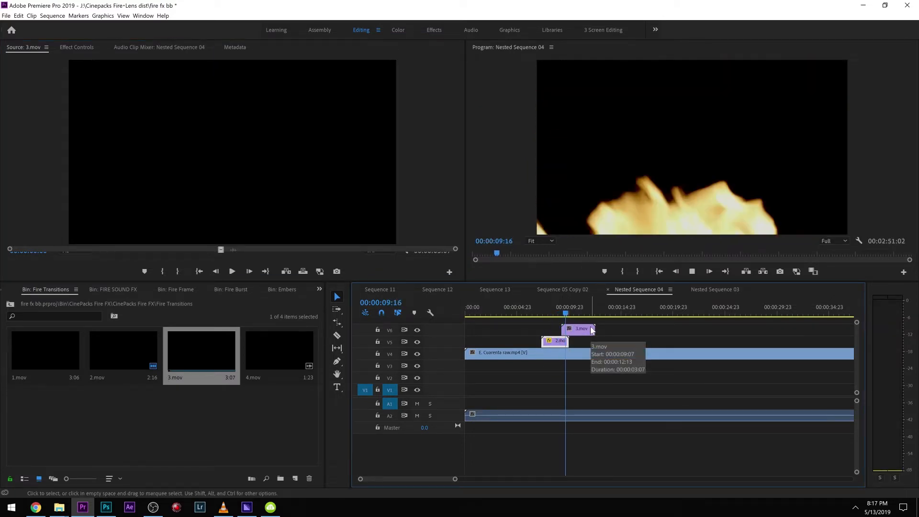
Step: Delete the 3.mov clip from V6 and open the FIRE SOUND FX bin
left_click(582, 314)
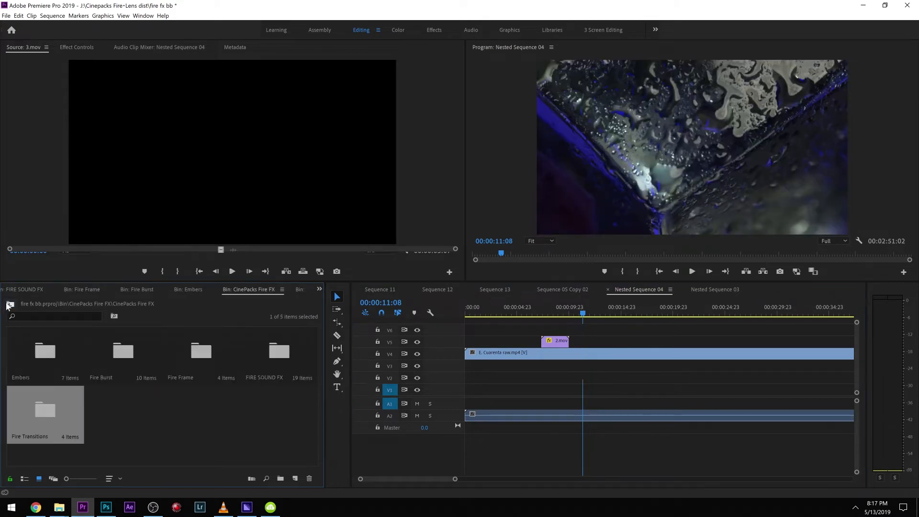
double_click(280, 352)
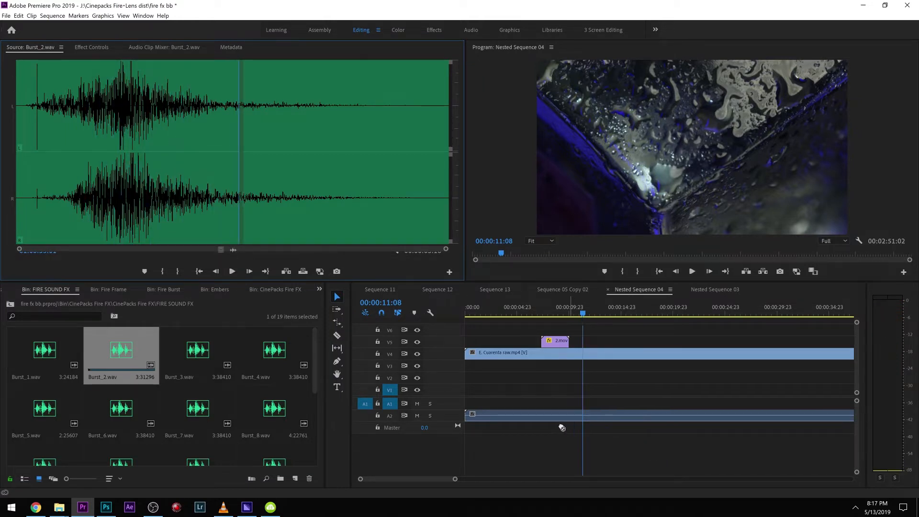
Step: Place Burst_2.wav on A3 under 2.mov, play it back, and return to the CinePacks Fire FX folder
left_click_drag(121, 351, 558, 428)
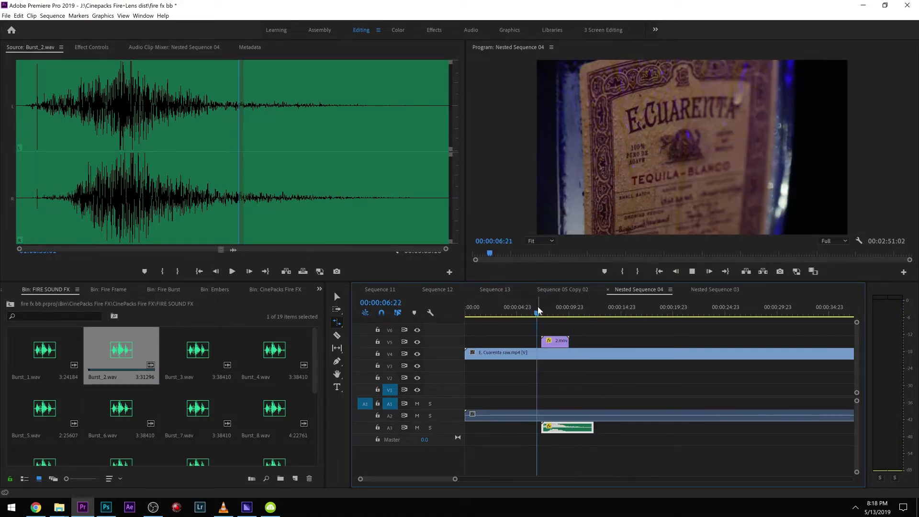
left_click(557, 316)
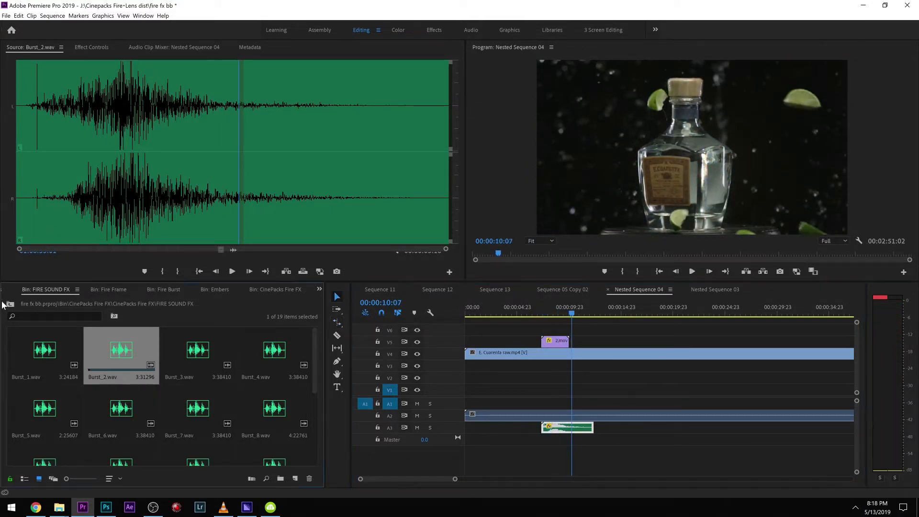
left_click(274, 290)
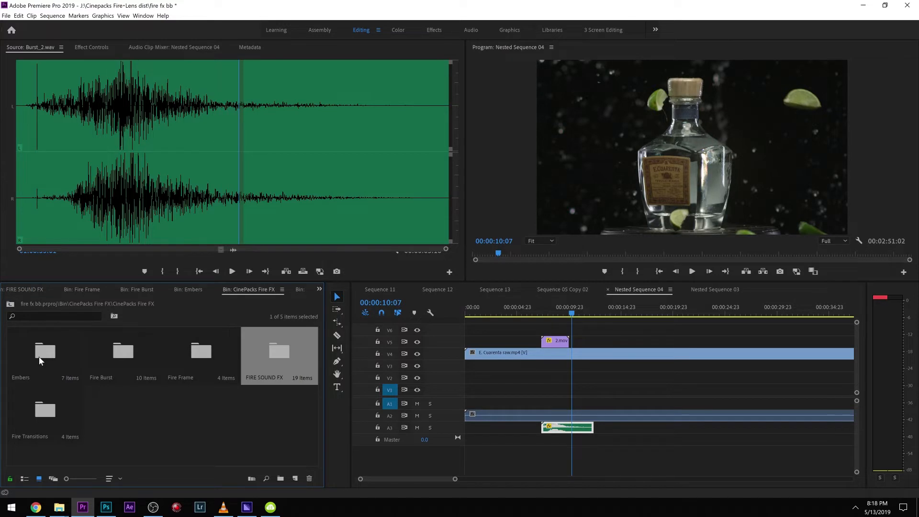
Step: Add Embers_4.mov on V6 blended with Screen, then enter the FIRE SOUND FX bin
double_click(45, 352)
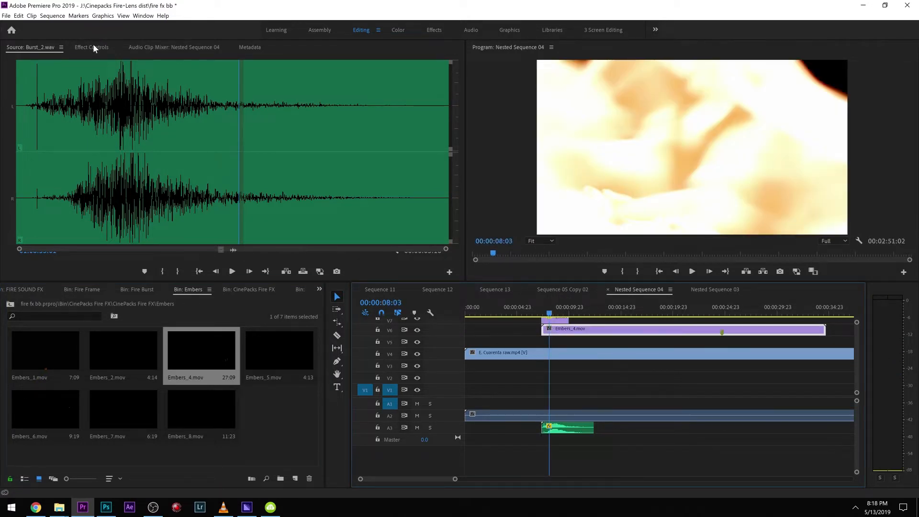
left_click(91, 46)
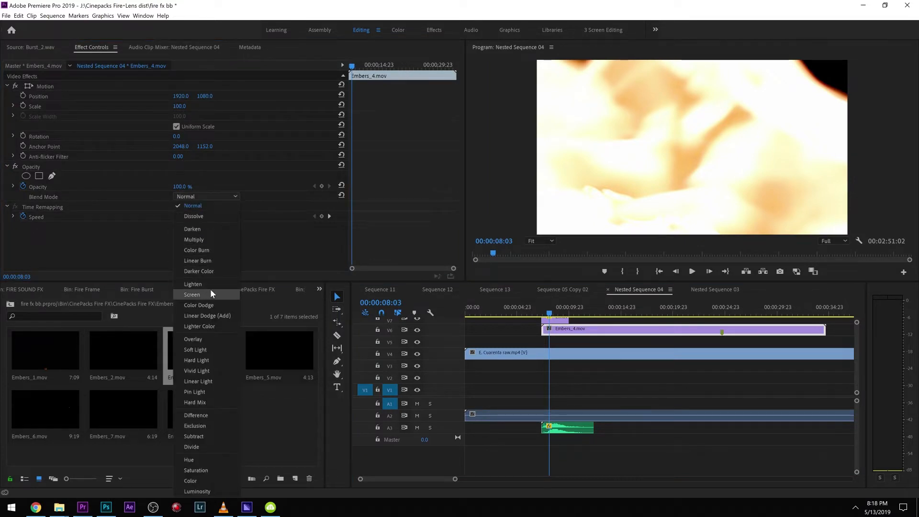
left_click(192, 295)
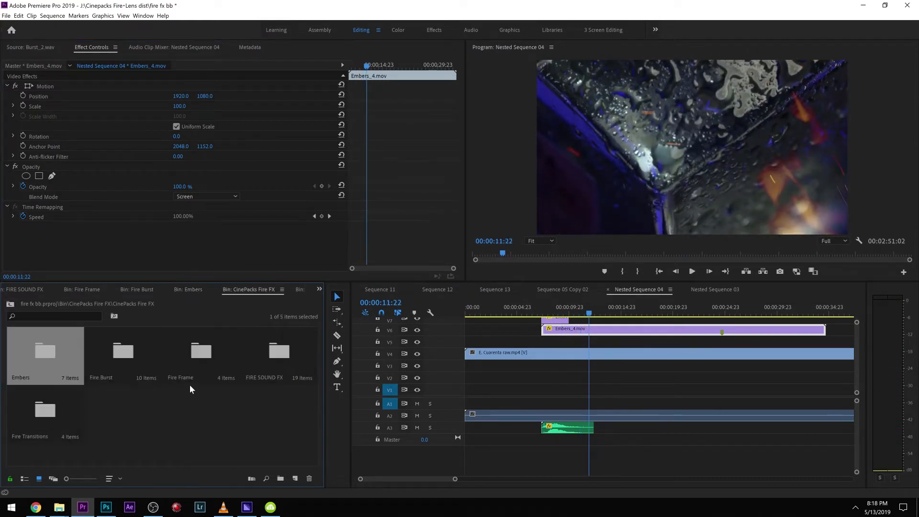
double_click(280, 350)
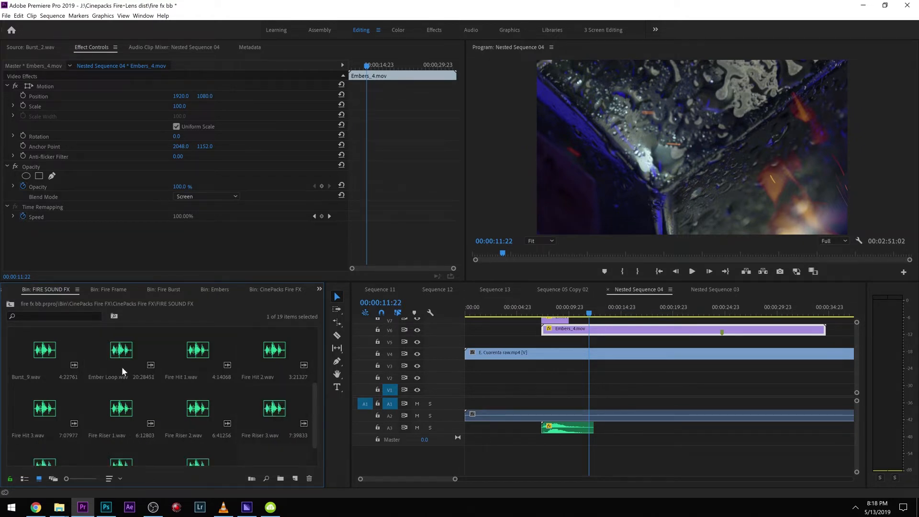
Step: Place Ember Loop.wav on a new Audio 4 track beneath the embers clip
double_click(121, 350)
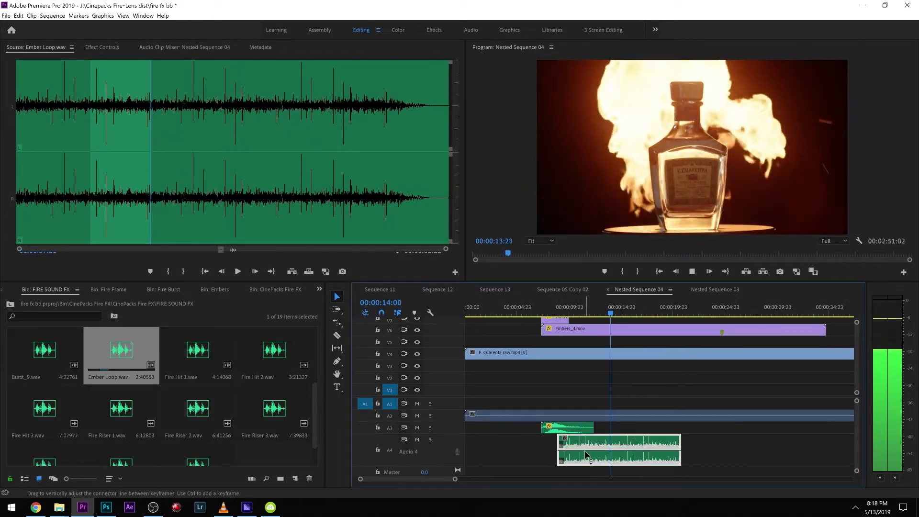
left_click(555, 310)
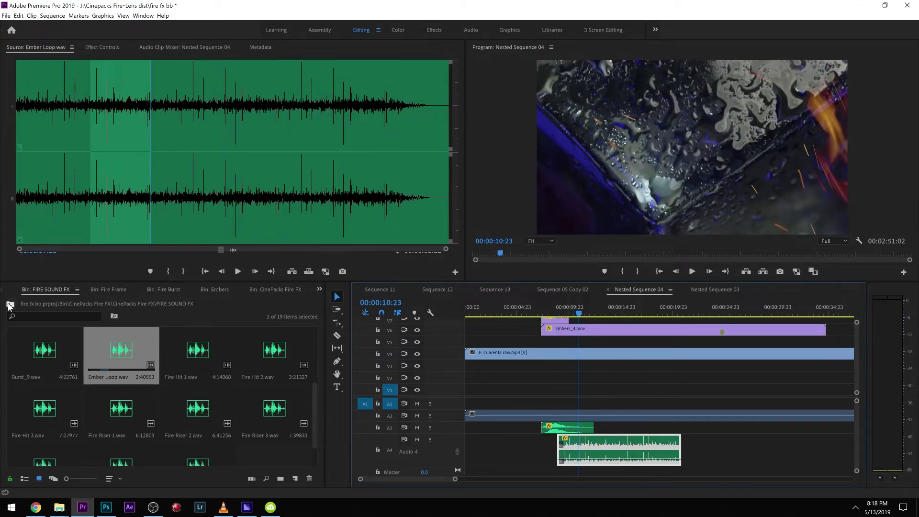
Step: Put Fire Burst_2.mov on V7 and give it a lightening blend mode over the footage
left_click(164, 289)
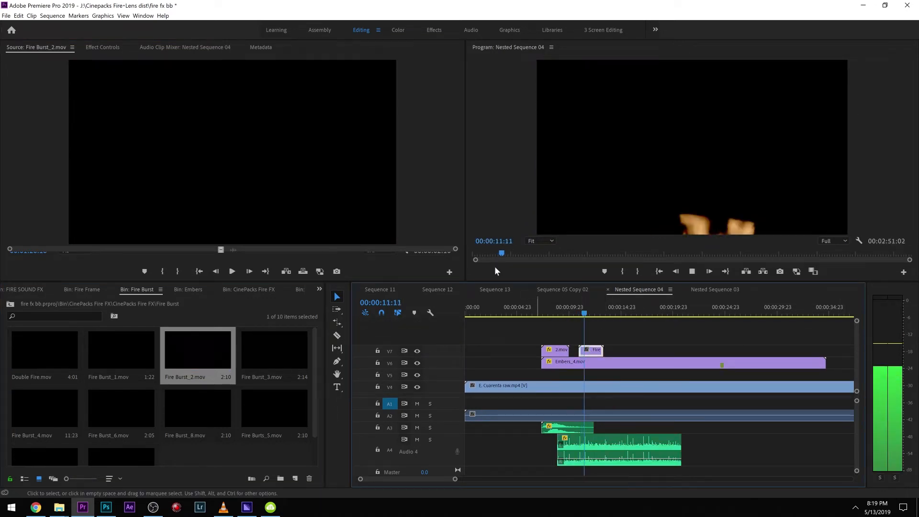
left_click(207, 197)
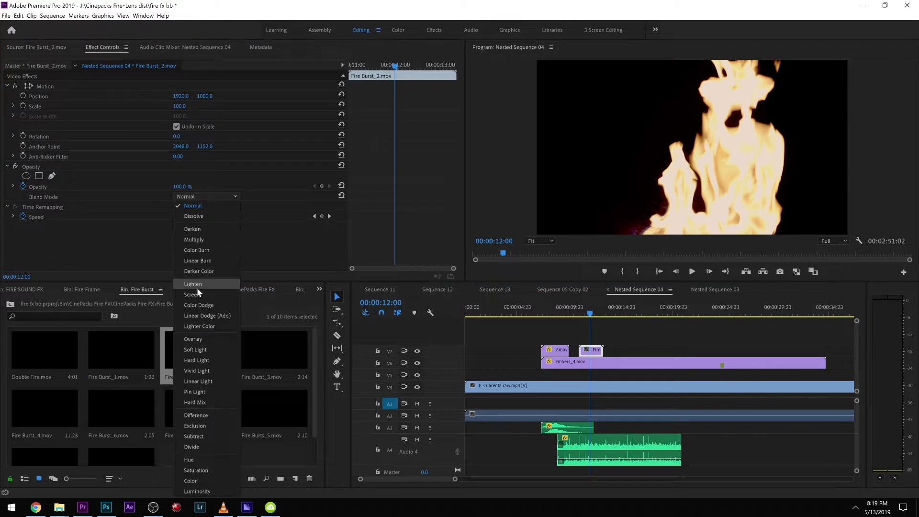
left_click(193, 295)
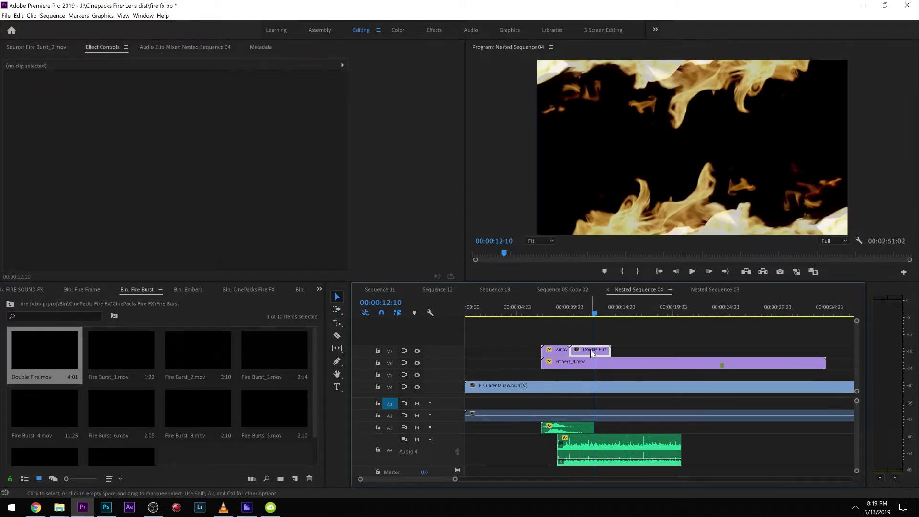
Step: Confirm Double Fire.mov on V7 blends with Lighter Color and switch to the Color workspace
left_click(594, 350)
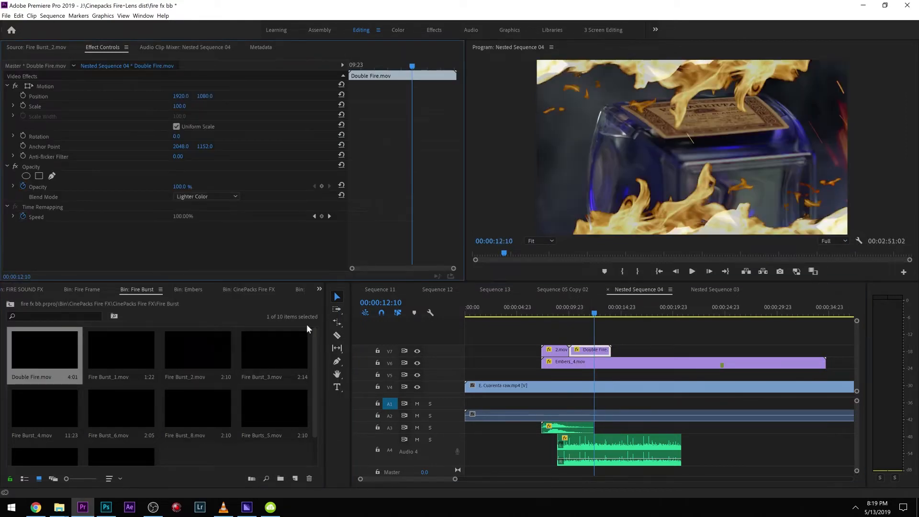
left_click(398, 29)
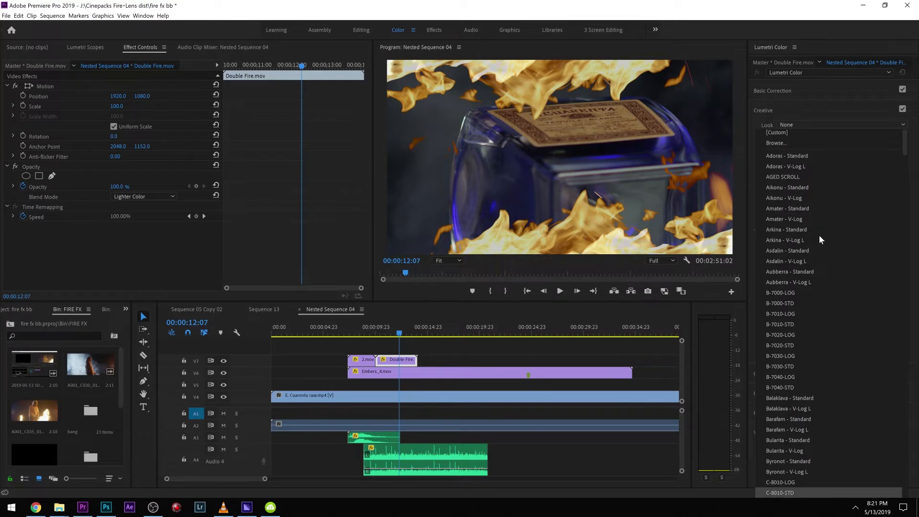
Step: Try the CinePacks Inferno and purple fire looks on the Double Fire clip
scroll("down", 3)
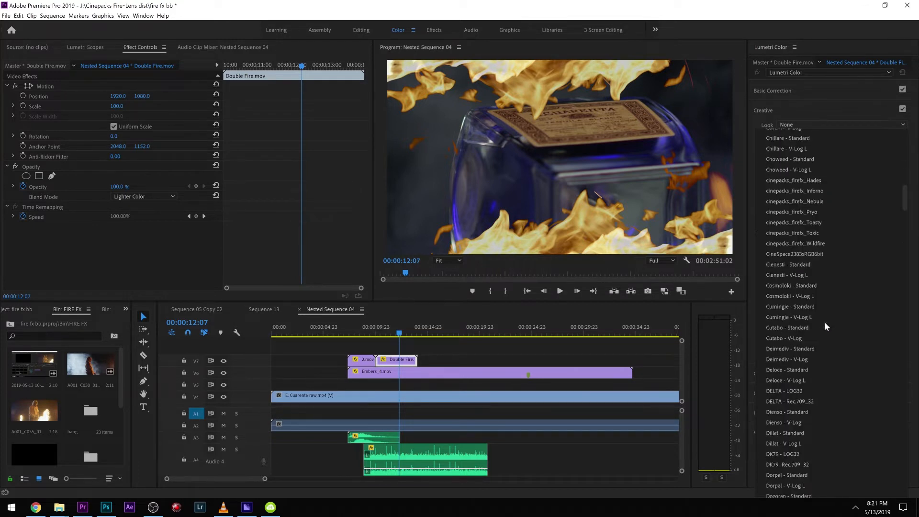
mouse_move(808, 180)
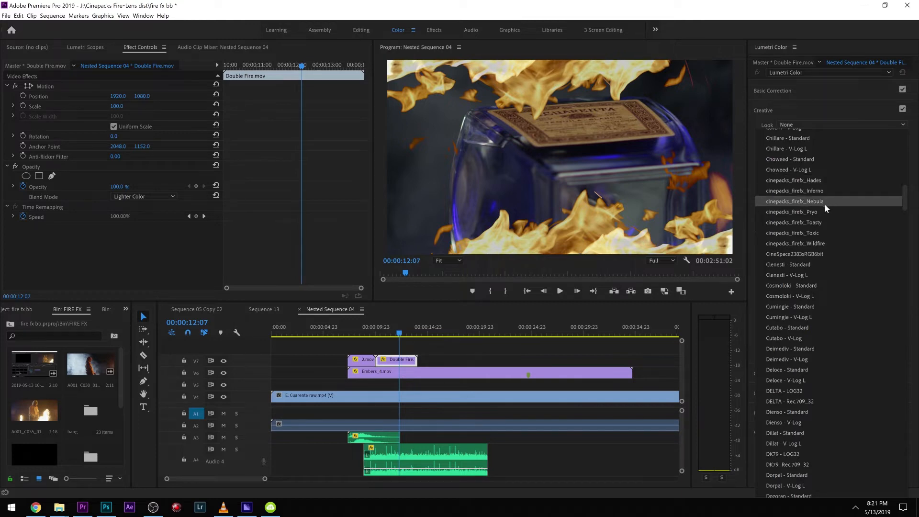
left_click(793, 180)
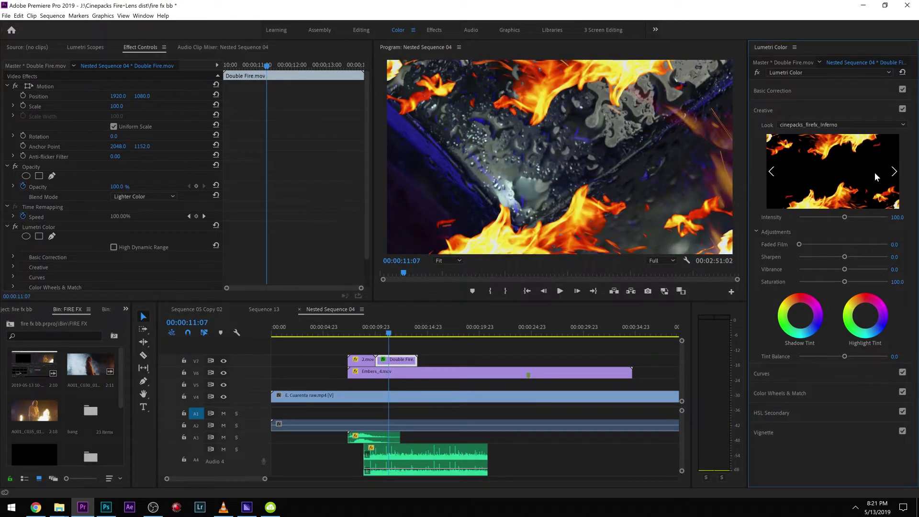
left_click(895, 171)
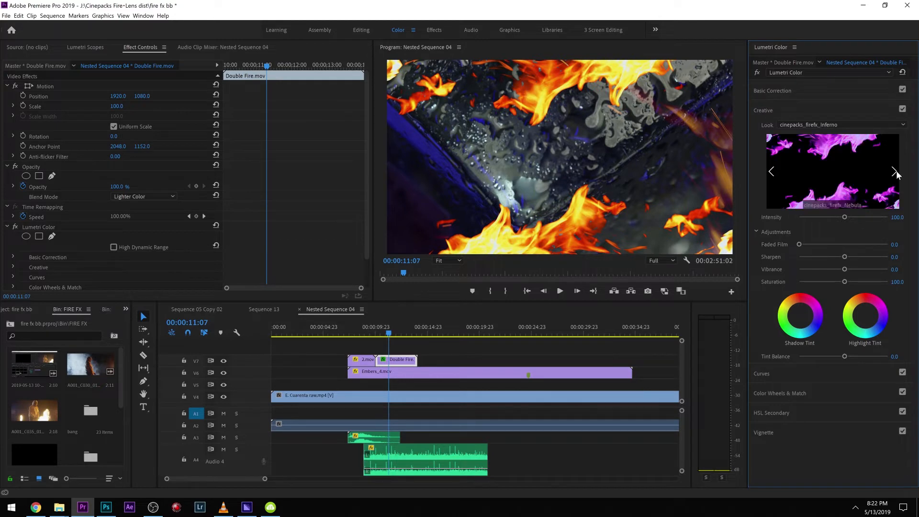
left_click(894, 173)
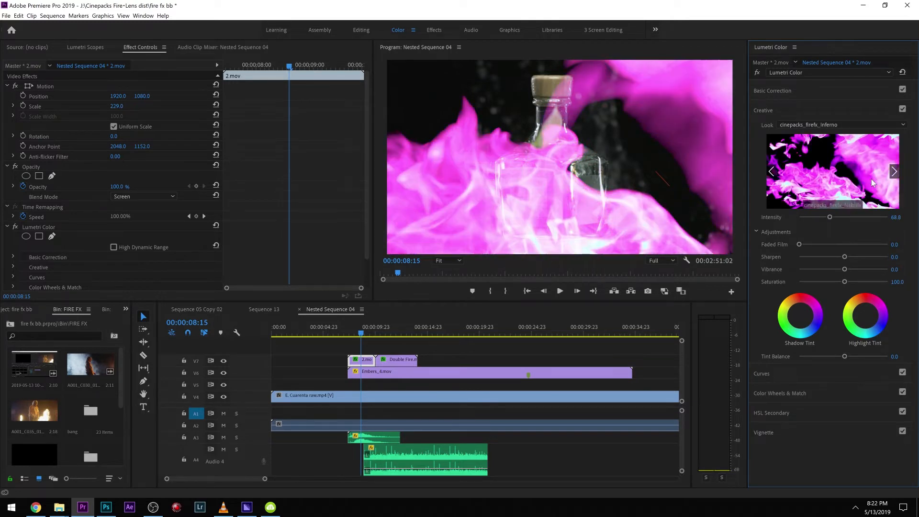
Step: Try another fire colour look, then move to a different point in the sequence
left_click(772, 90)
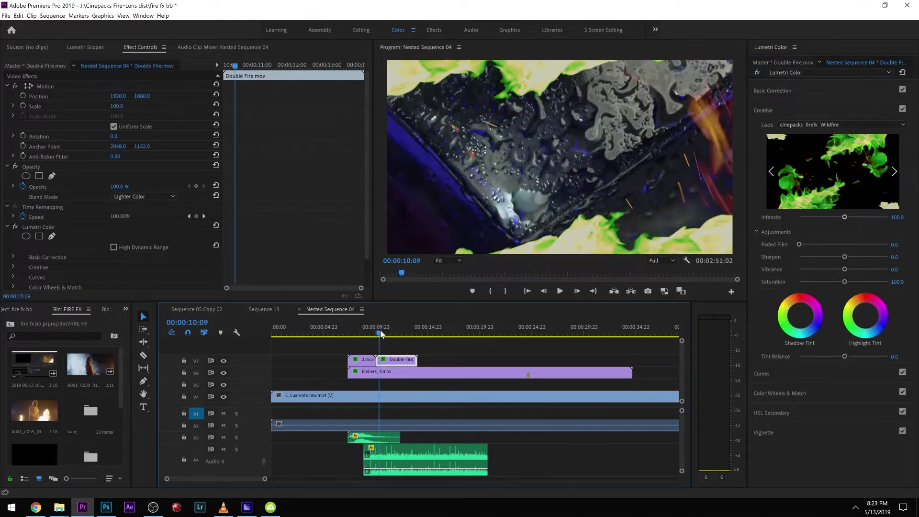
left_click(559, 291)
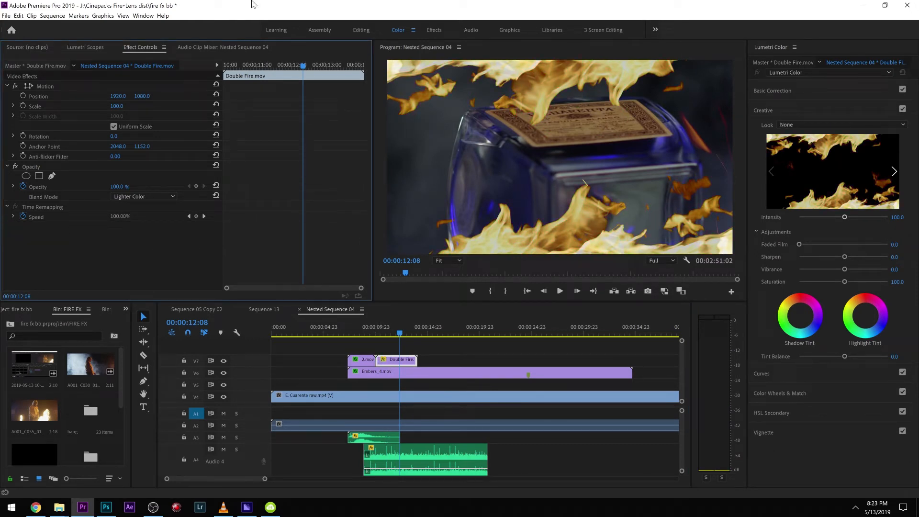
Step: In the Editing workspace, add Color Balance (HLS) to the Double Fire clip
left_click(360, 29)
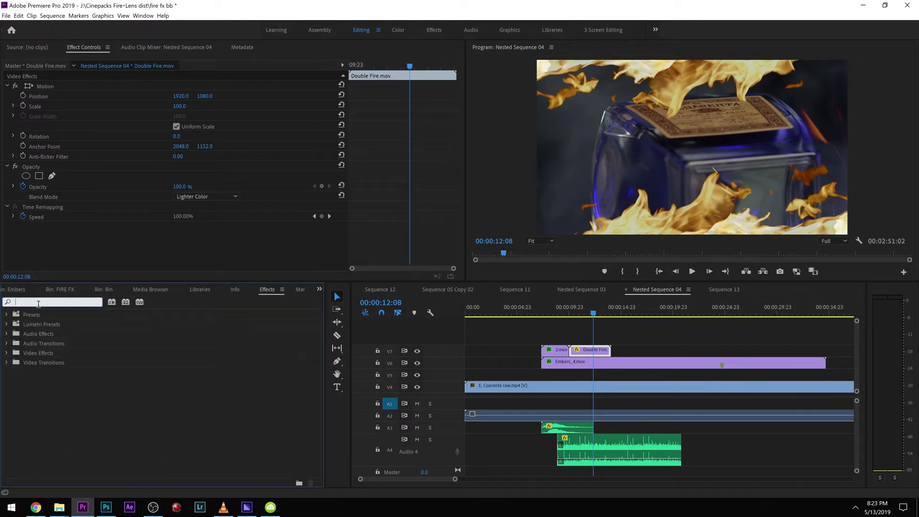
type("HLS")
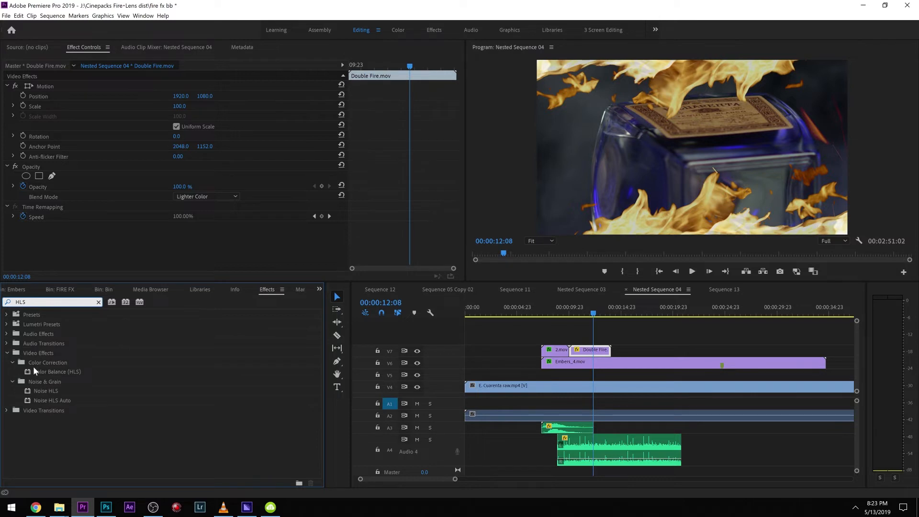
double_click(55, 372)
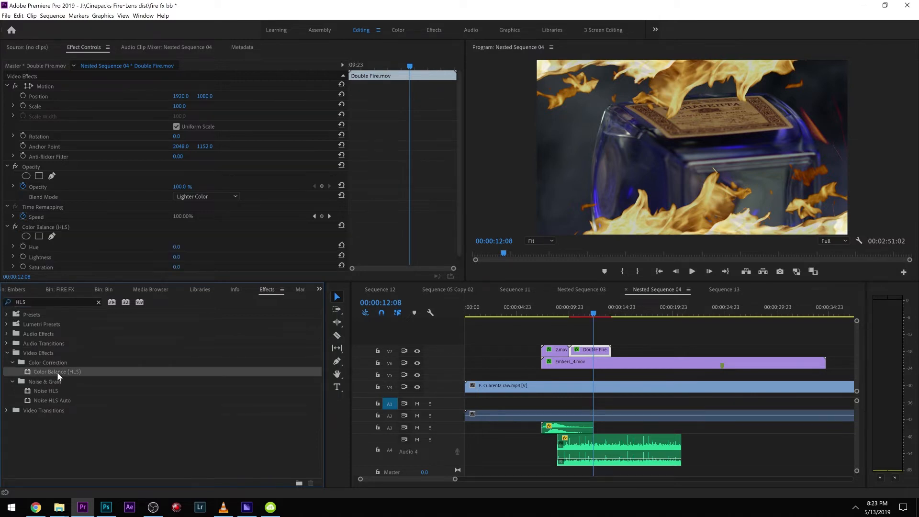
Step: Keyframe the Hue so the flames shift colour toward green
left_click(572, 312)
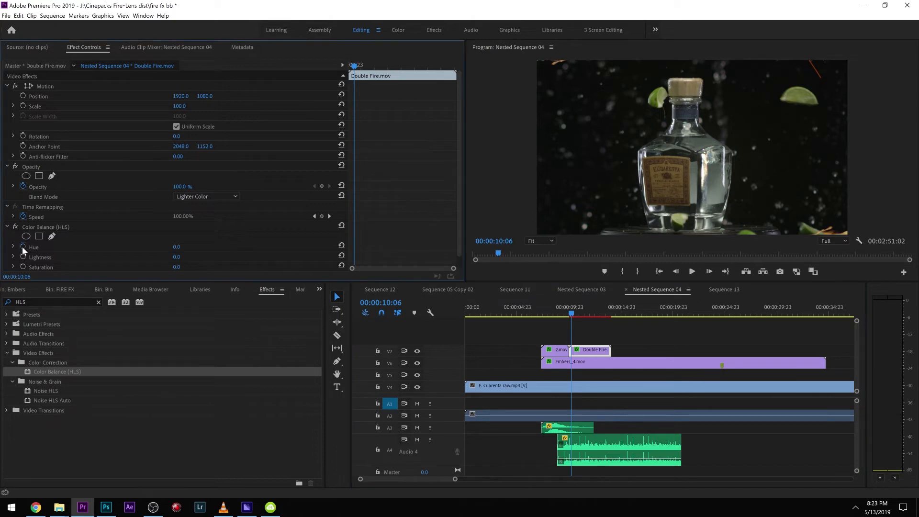
left_click(603, 314)
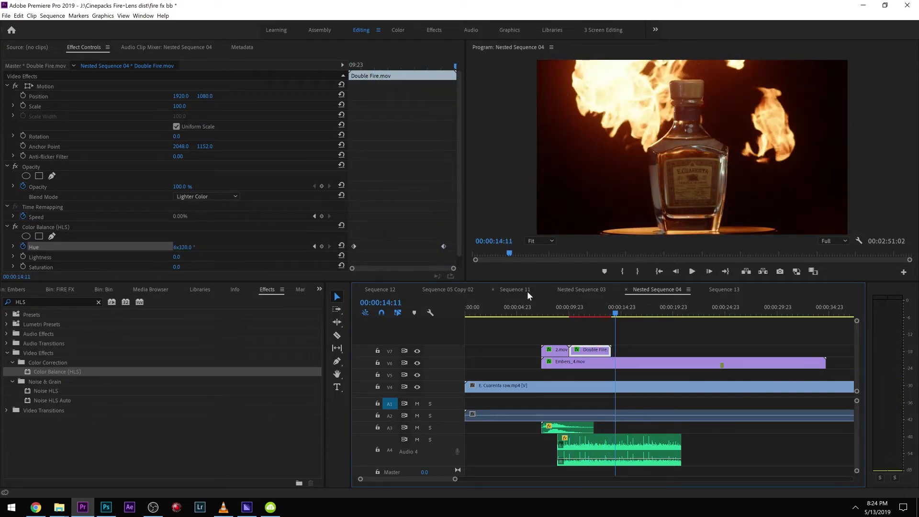
left_click(594, 316)
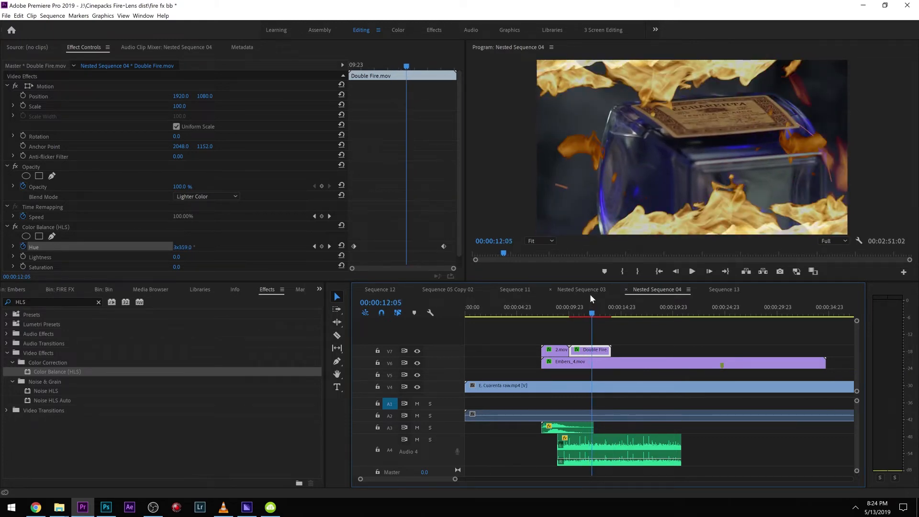
left_click(582, 314)
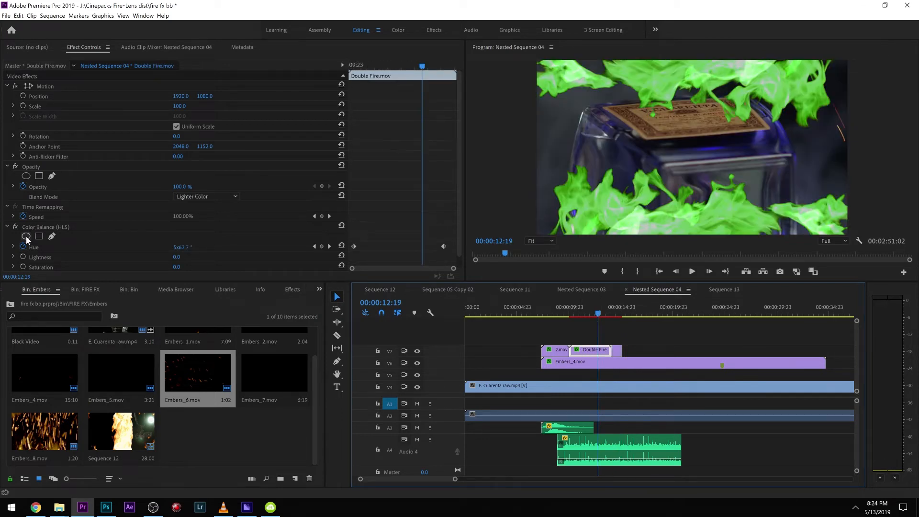
Step: Disable the Hue stopwatch and confirm deleting its keyframes, leaving the flames green
left_click(23, 237)
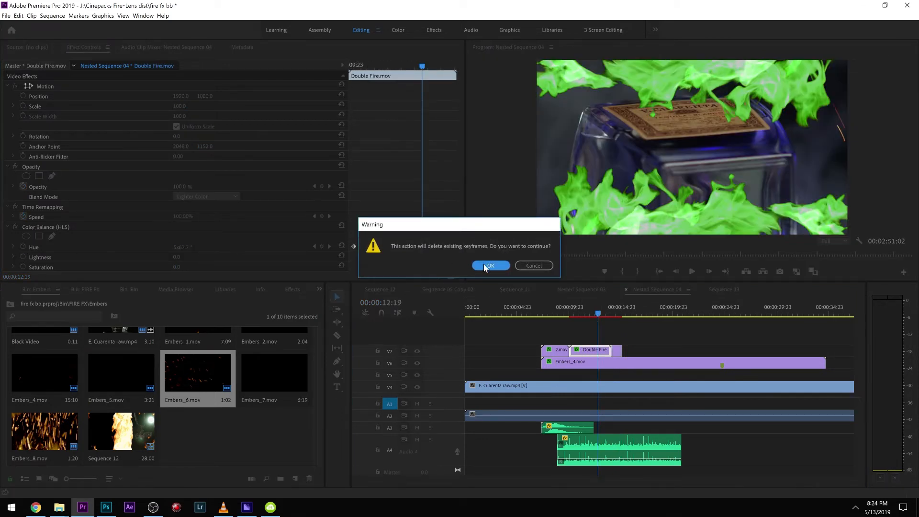
left_click(490, 266)
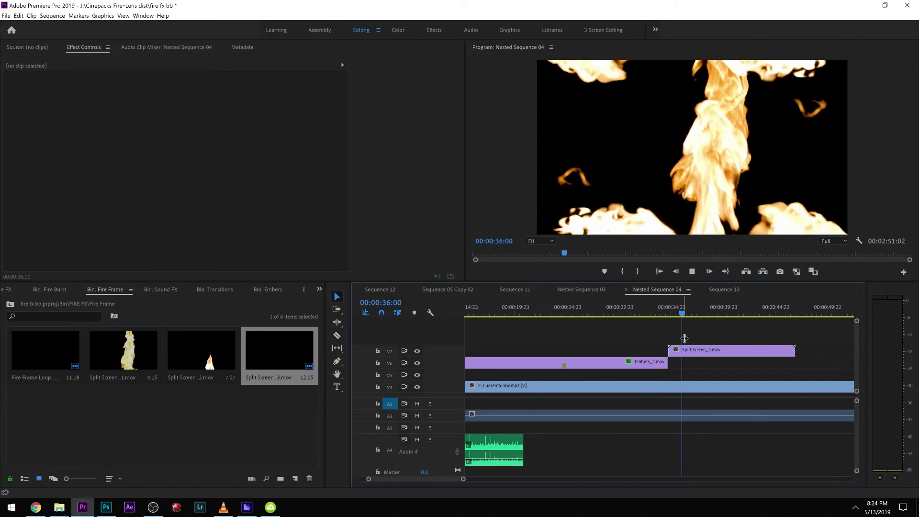
Step: Set the Split Screen fire clip's Blend Mode to Lighter Color, then select the bottle footage below
left_click(731, 350)
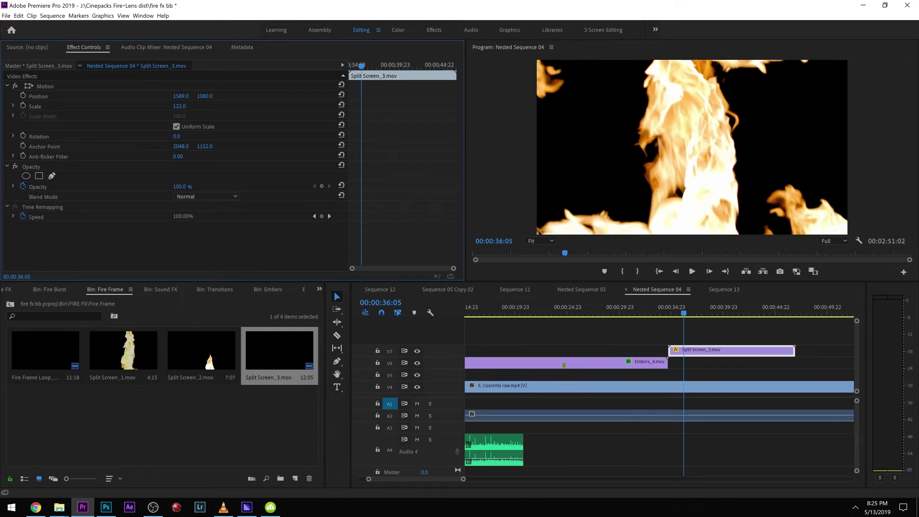
left_click(692, 272)
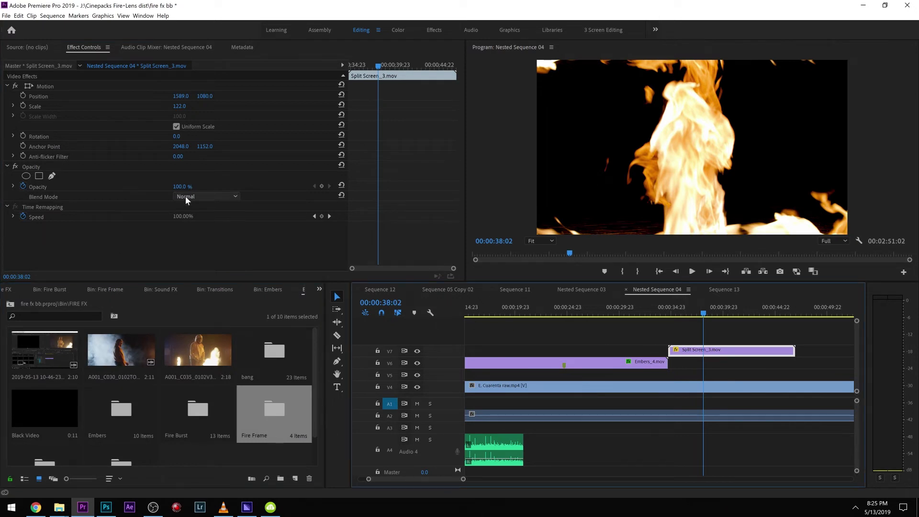
left_click(207, 196)
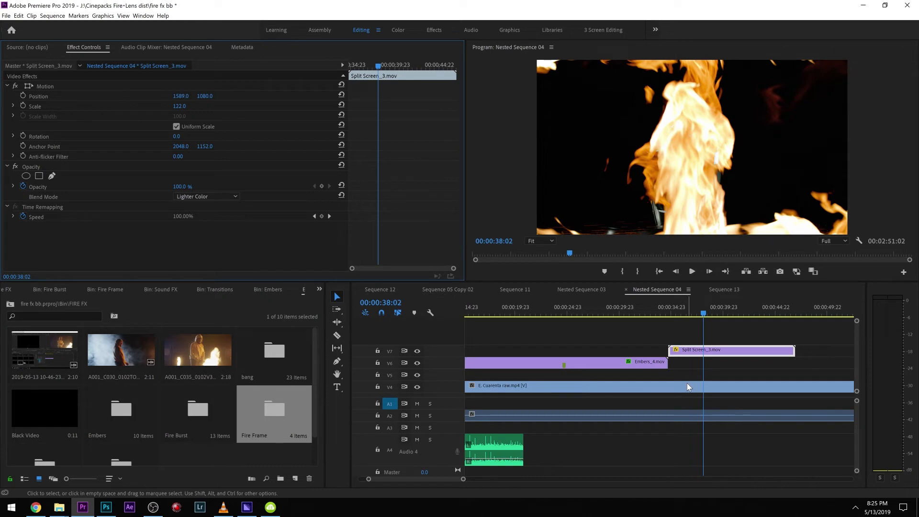
left_click(688, 386)
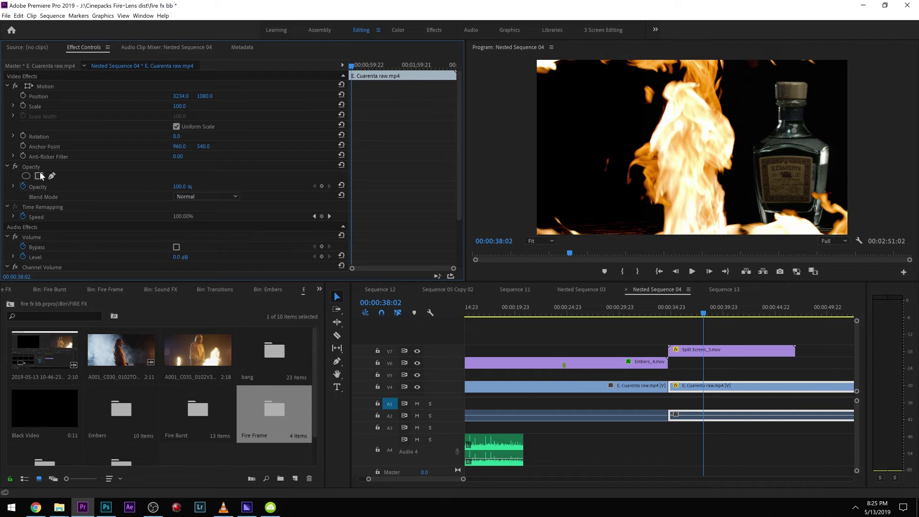
Step: Add a feathered rectangular opacity mask to the Cuarenta bottle shot and load the hooded-figure clip for preview
left_click(40, 177)
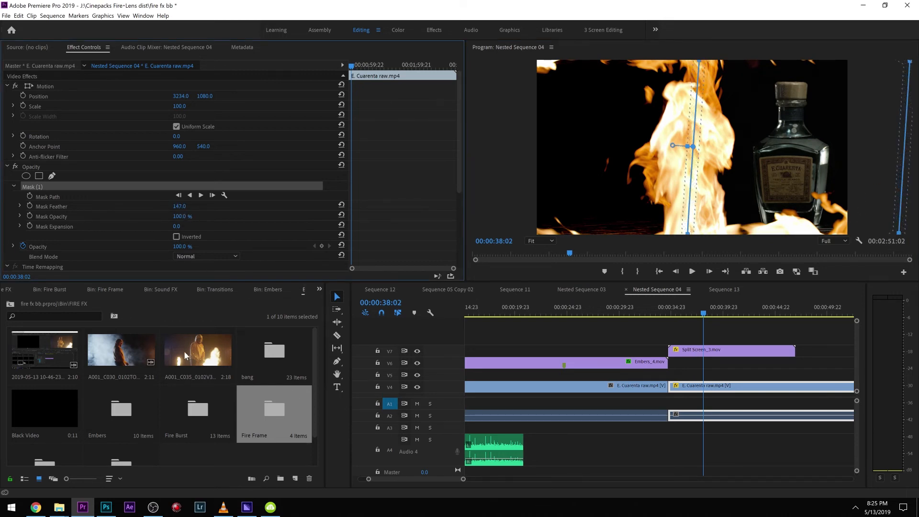
double_click(121, 351)
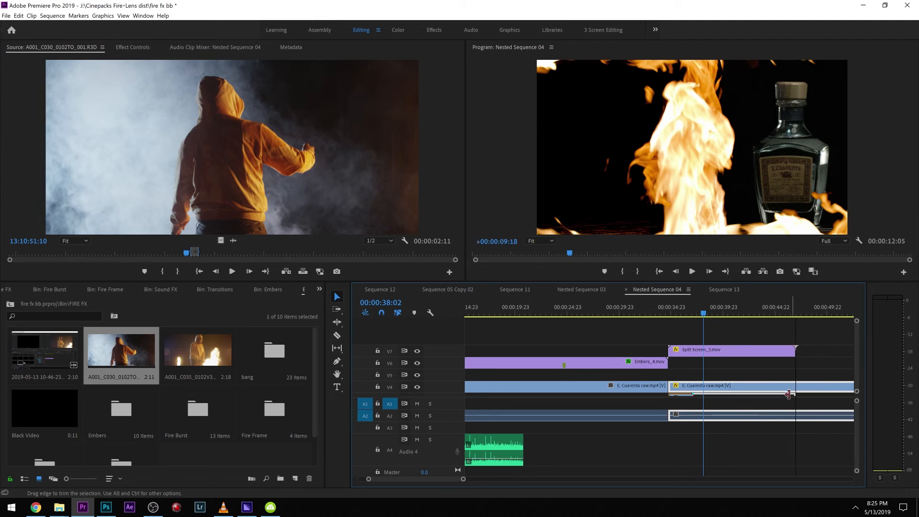
Step: Edit the A001_C030 hooded-figure clip into the timeline beneath the masked bottle shot
left_click(132, 47)
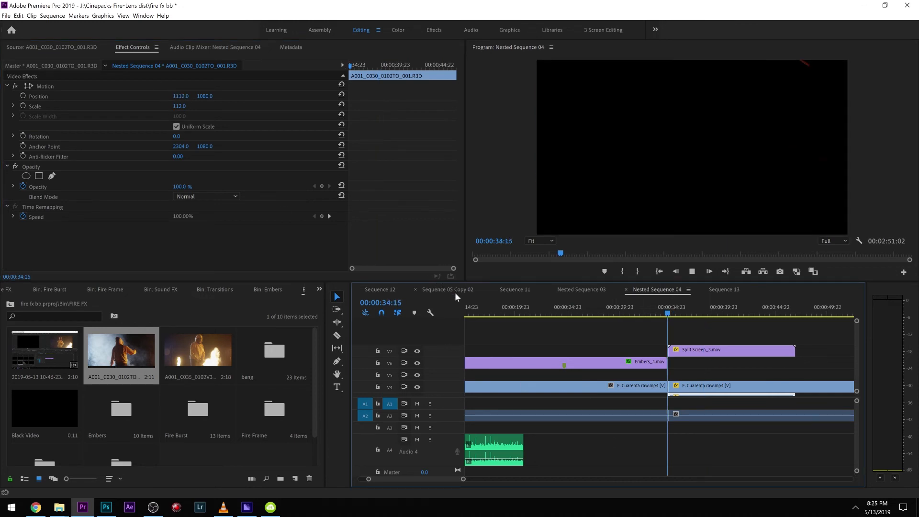
left_click(688, 313)
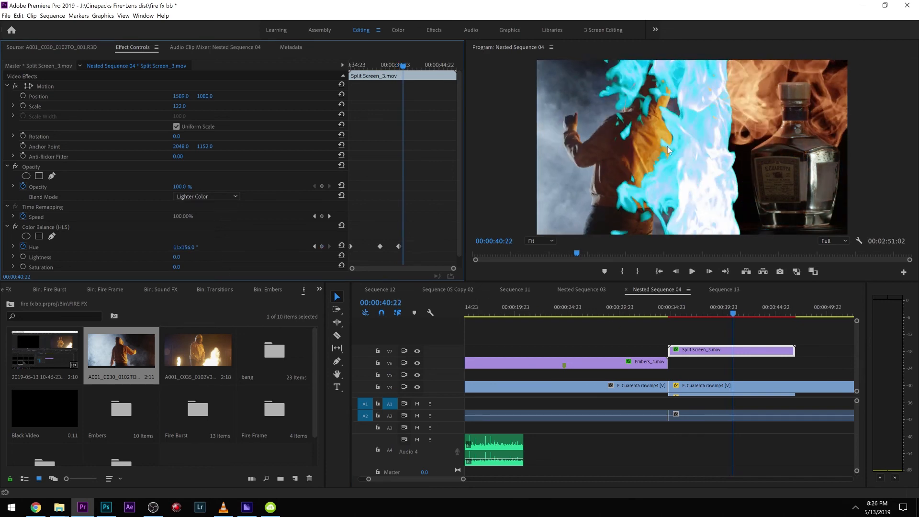
Step: Set the blue split-screen fire's Blend Mode to Screen and save the project with Ctrl+S
left_click(206, 196)
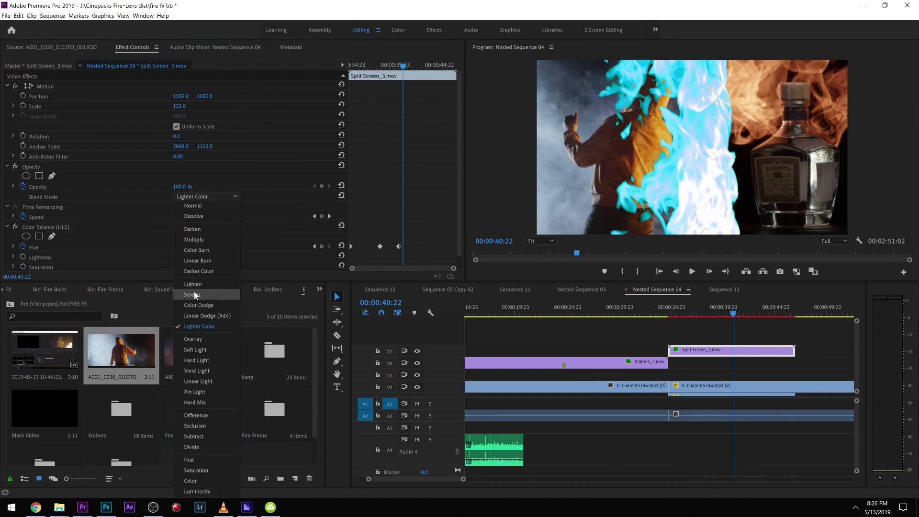
left_click(192, 295)
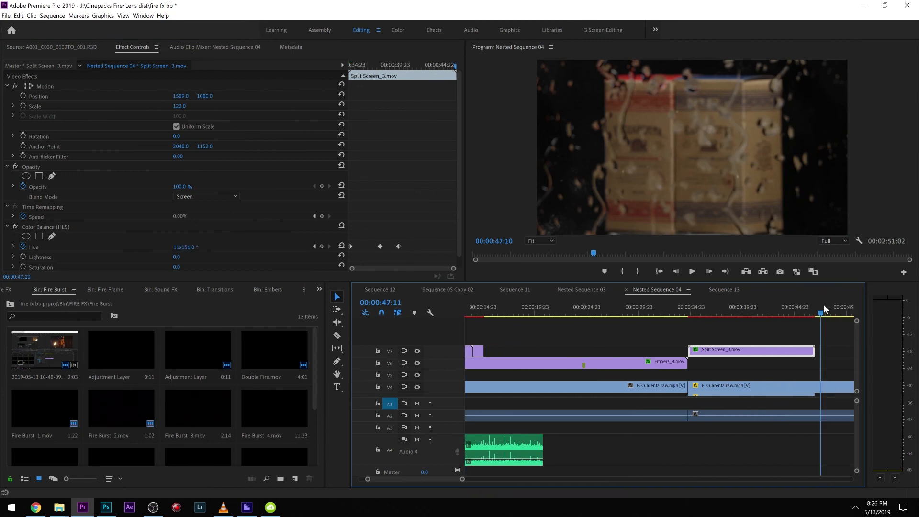
left_click(770, 313)
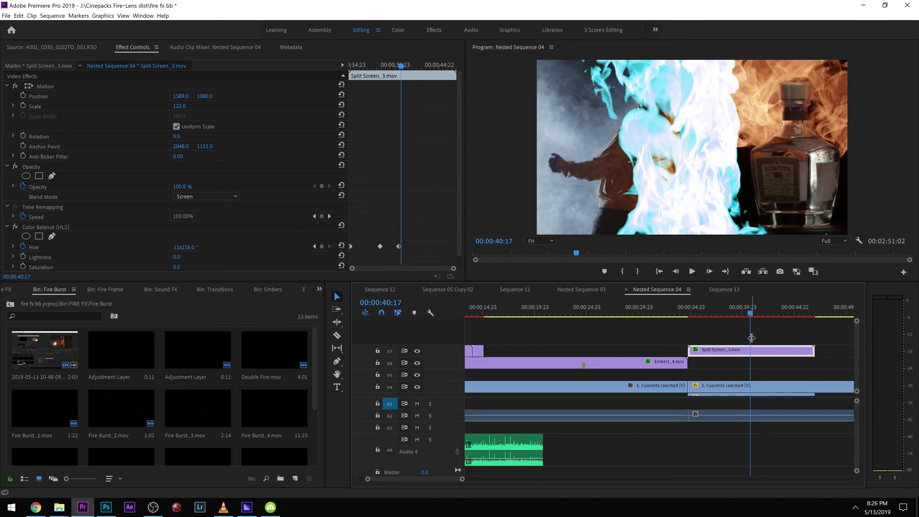
key("Ctrl+s")
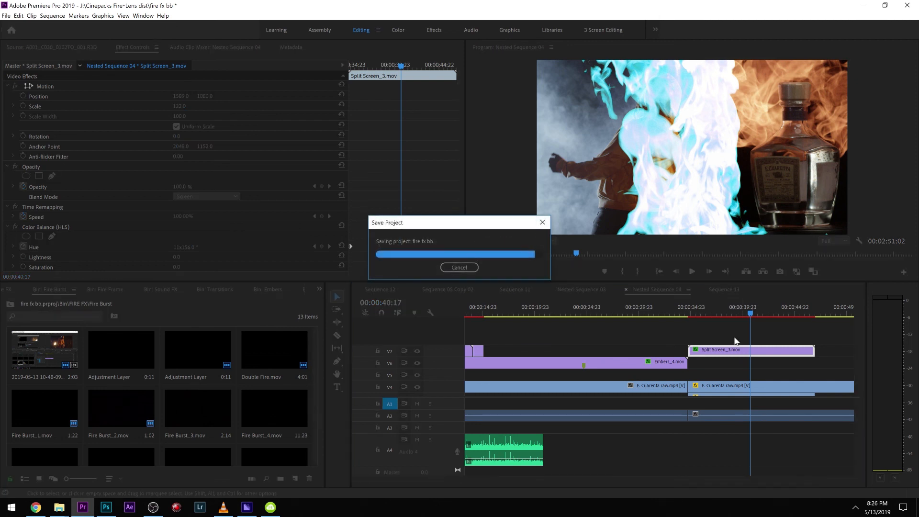